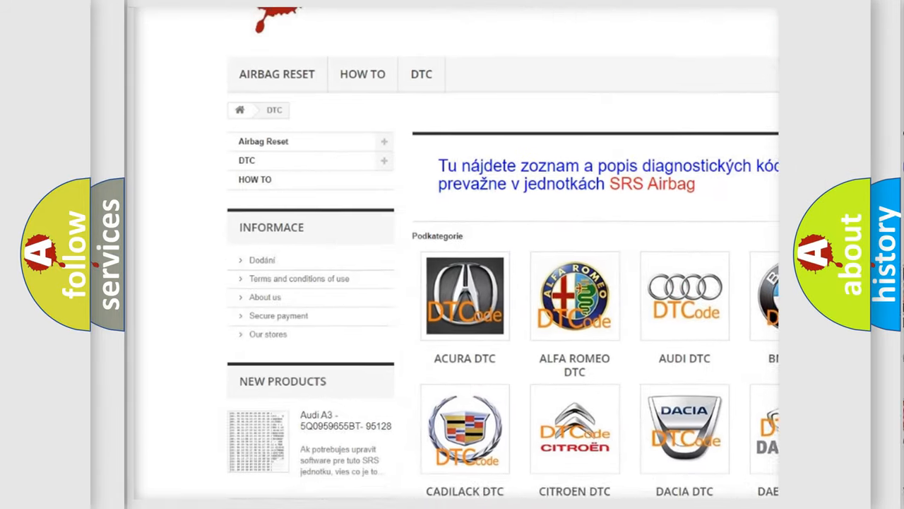
pyautogui.scroll(-3)
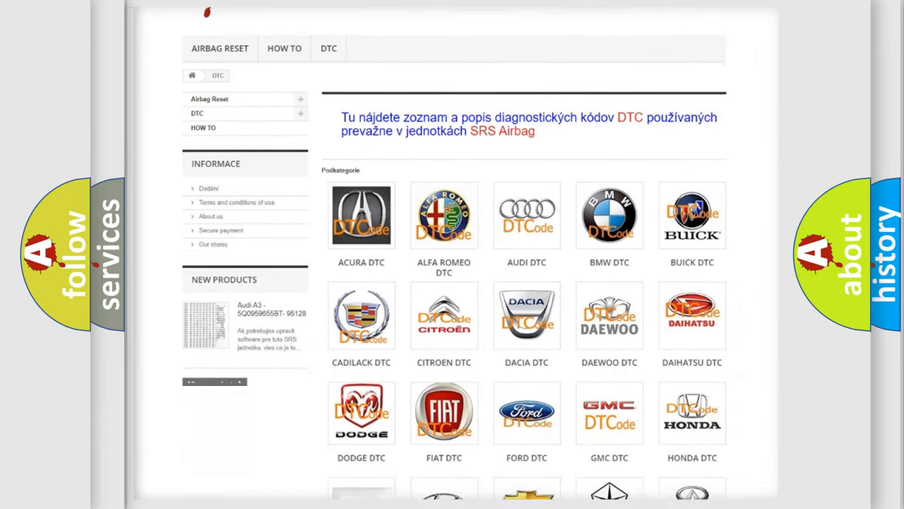
pyautogui.scroll(-3)
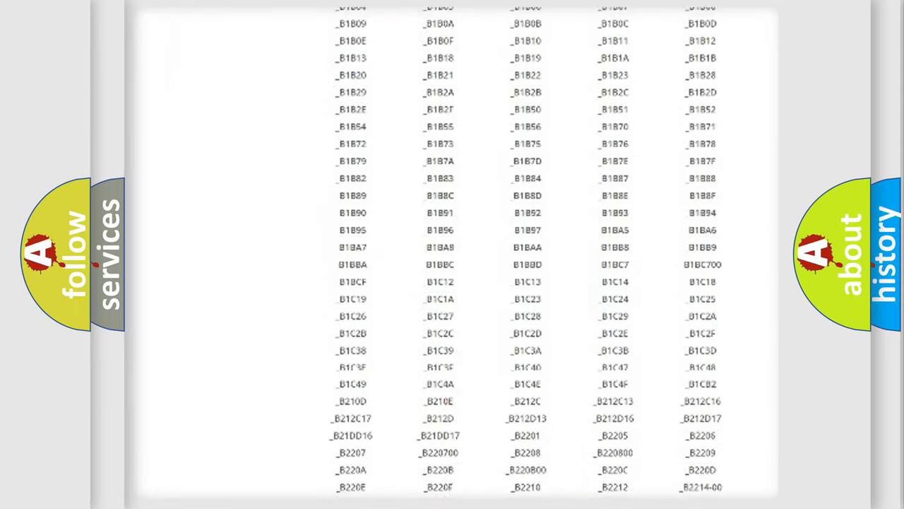
pyautogui.scroll(-3)
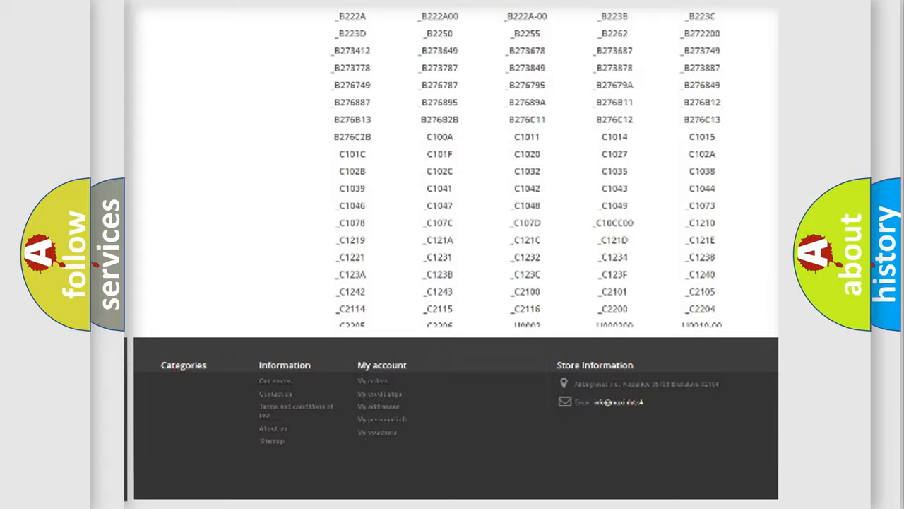
pyautogui.scroll(3)
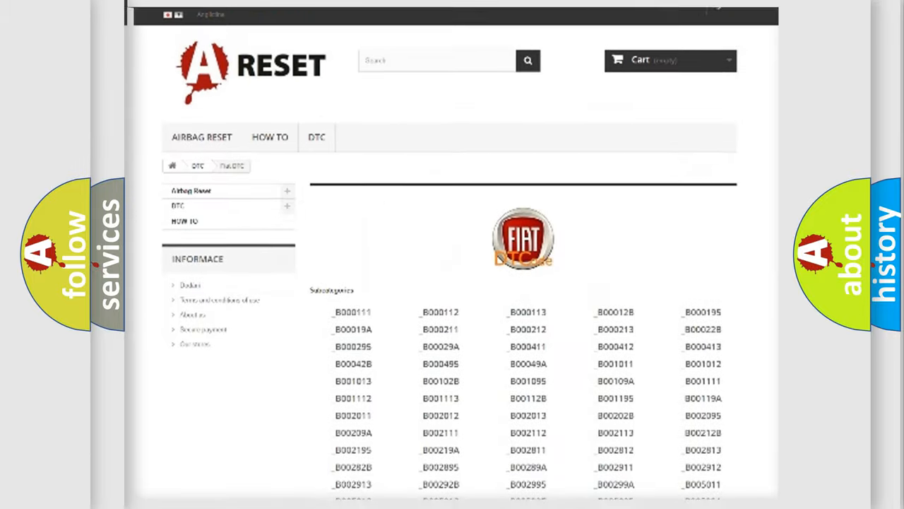